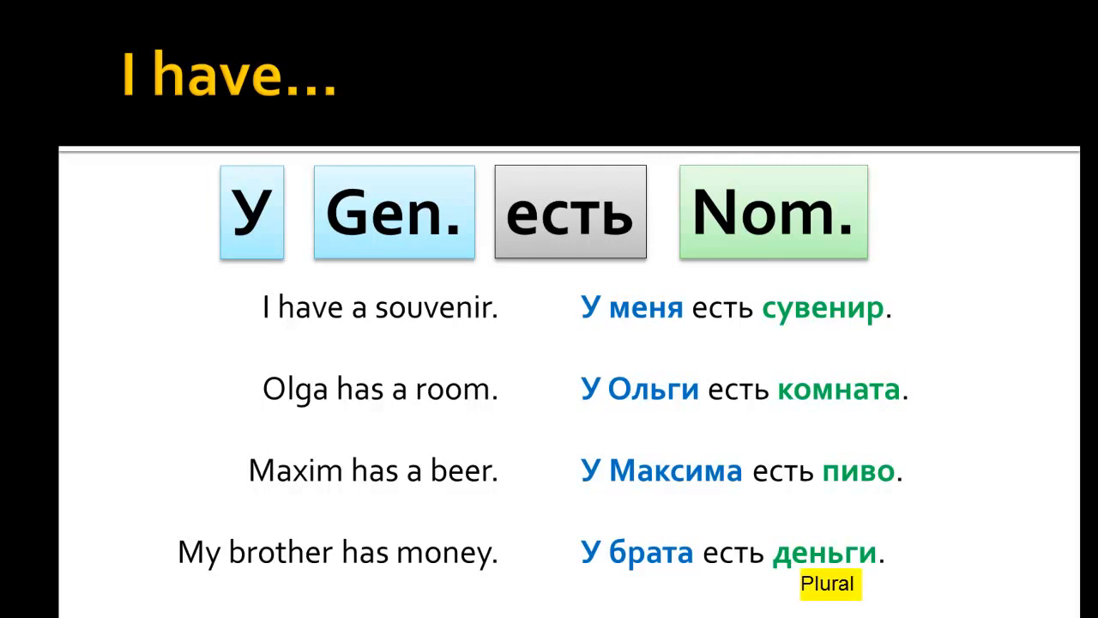
- Advance the slideshow to the 'I had…' slide with the У + Gen. + есть + Nom. pattern
{"action": "key", "text": "right"}
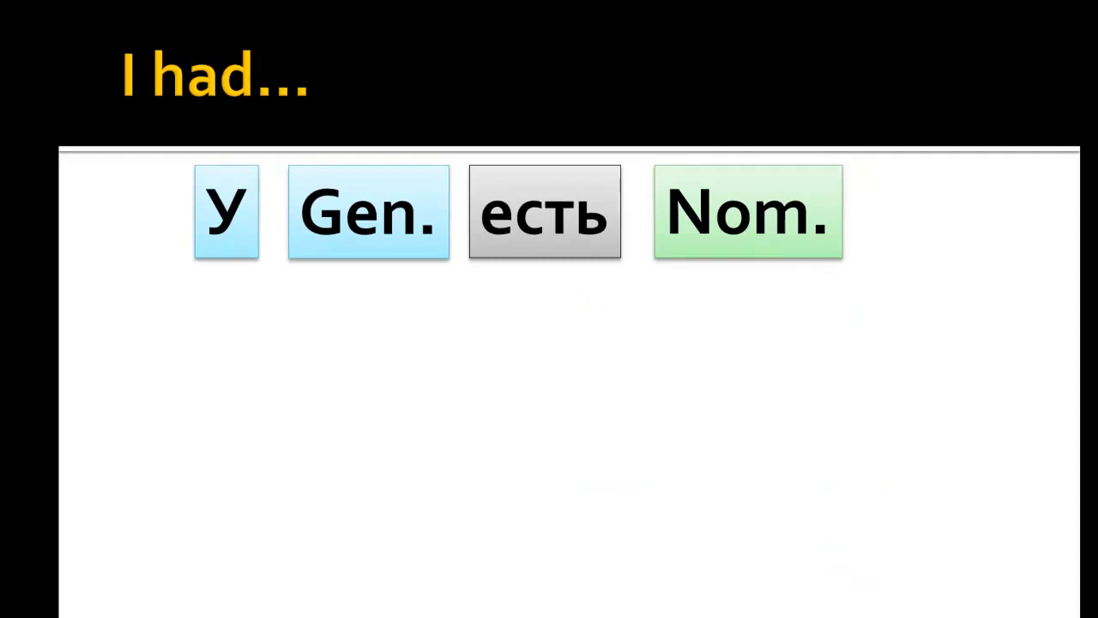